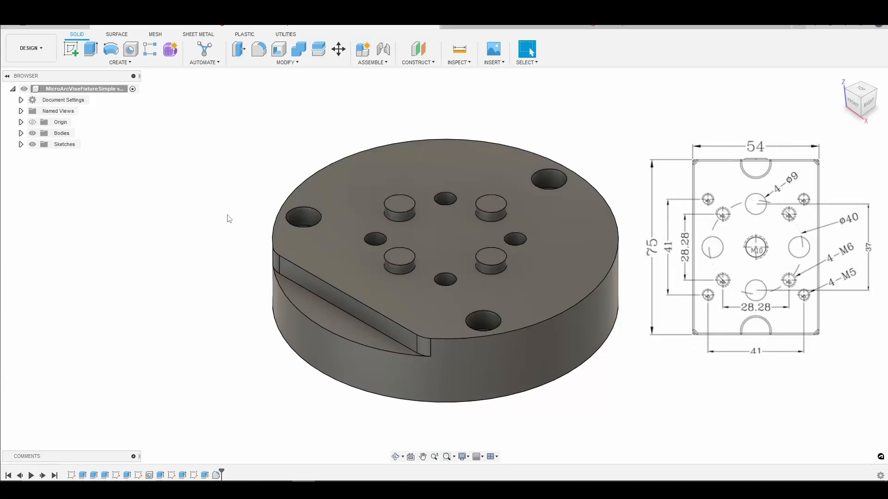
pyautogui.moveTo(395, 457)
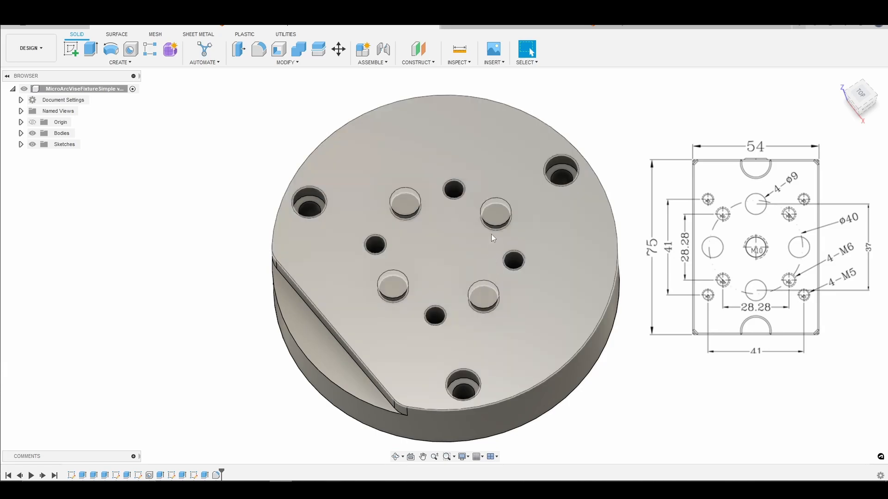
pyautogui.moveTo(411, 270)
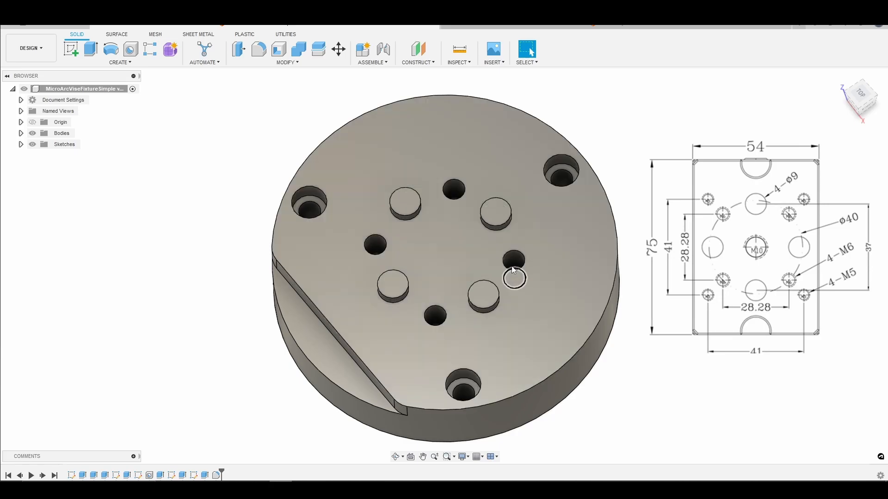
pyautogui.moveTo(513, 261)
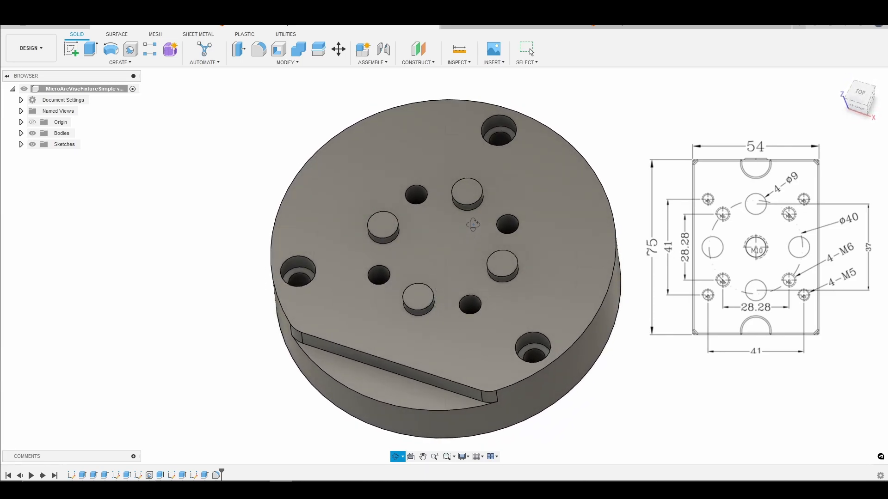
pyautogui.moveTo(586, 297)
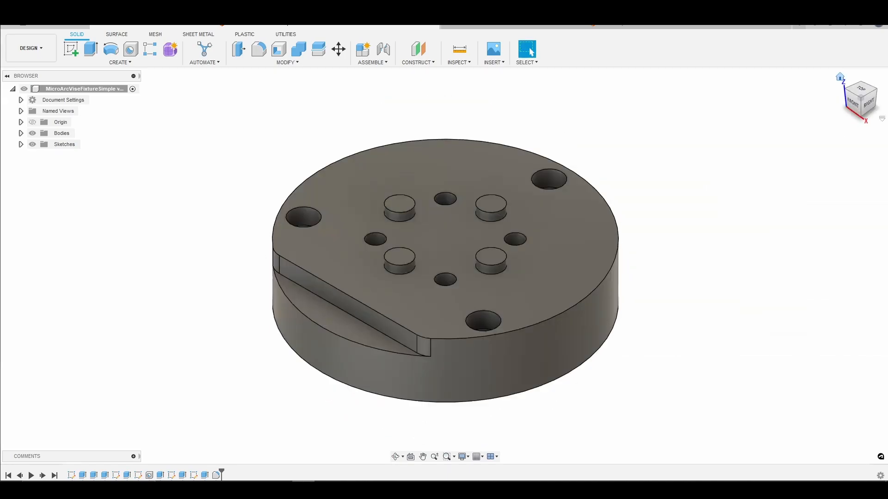
pyautogui.moveTo(617, 27)
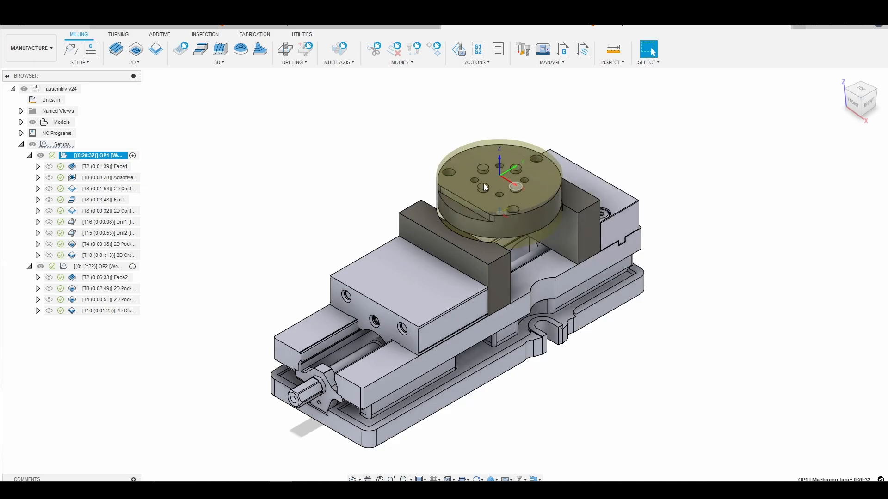
# Show the Face1 facing toolpath passing over the stock clamped in the vise.
pyautogui.click(105, 166)
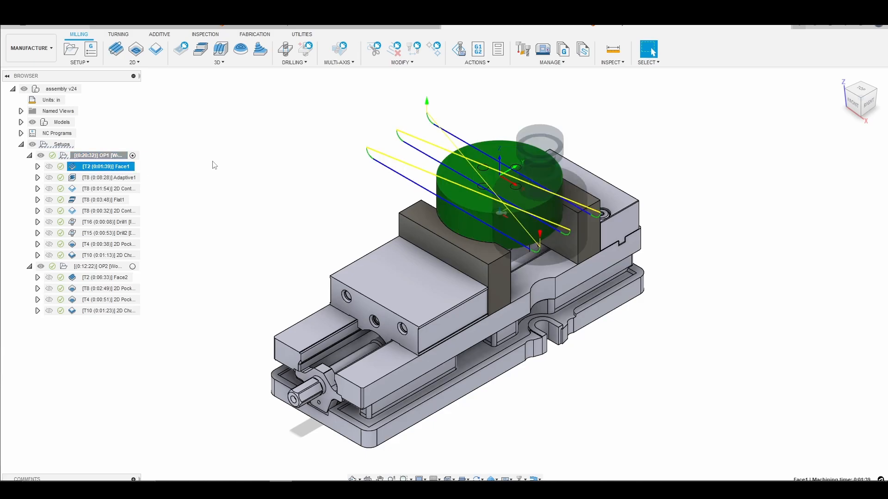
pyautogui.moveTo(220, 183)
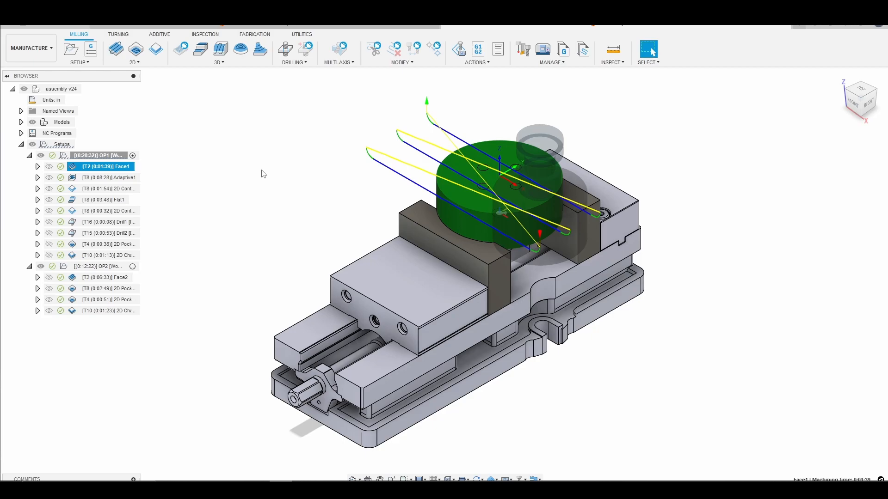
pyautogui.moveTo(268, 172)
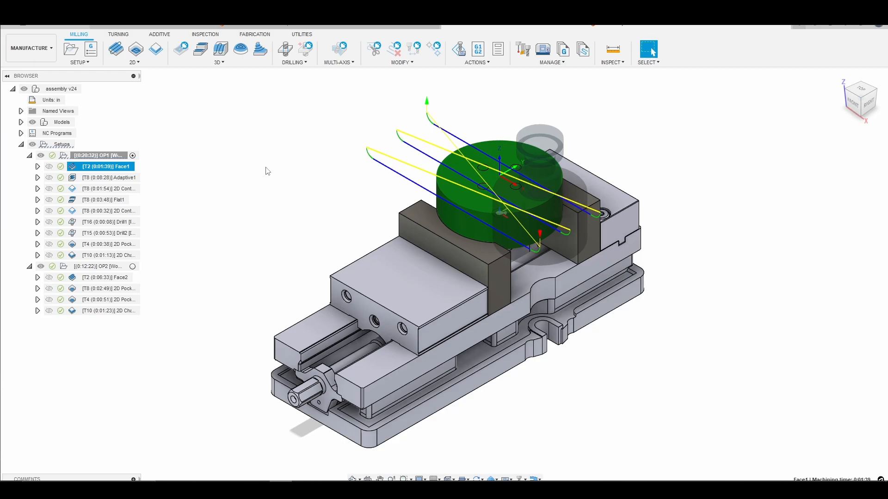
pyautogui.moveTo(318, 165)
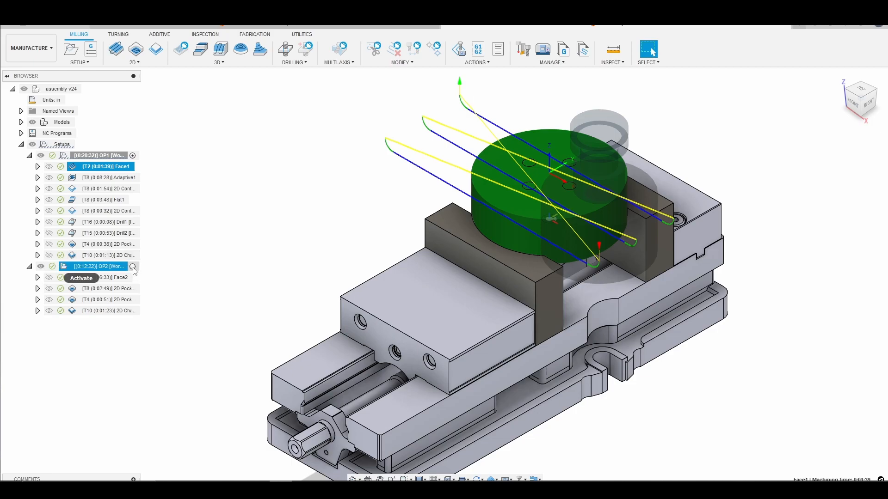
# Activate the OP2 setup so the flipped stock and its Face2 toolpath show in the vise.
pyautogui.click(132, 266)
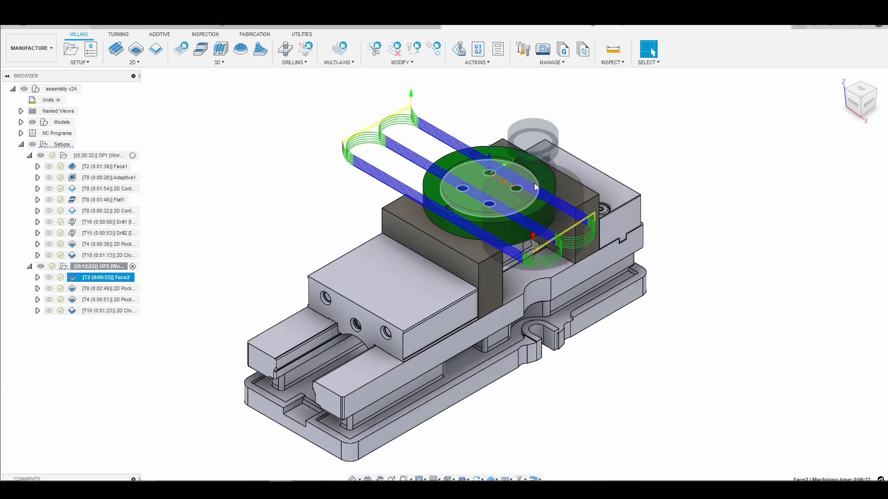
pyautogui.click(102, 266)
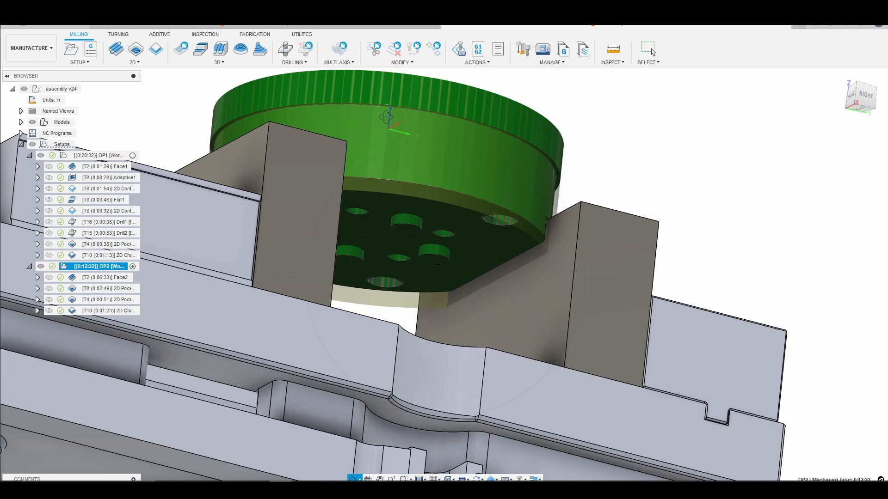
pyautogui.moveTo(443, 130)
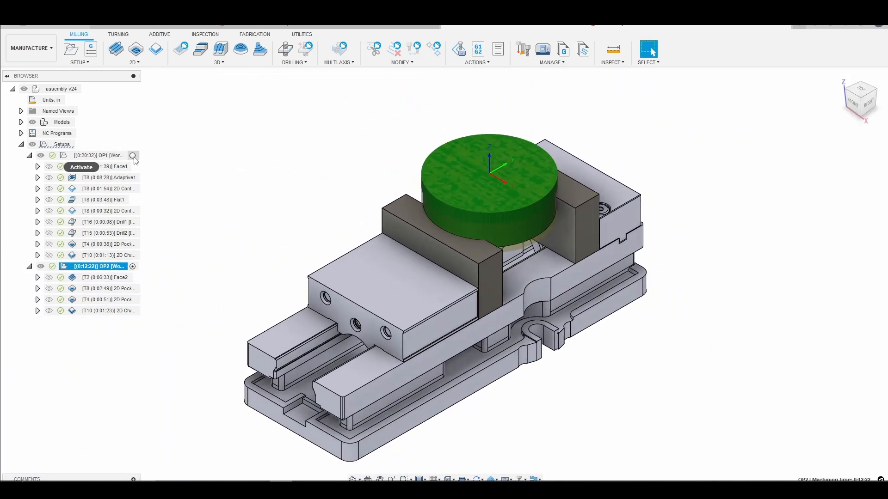
pyautogui.click(133, 155)
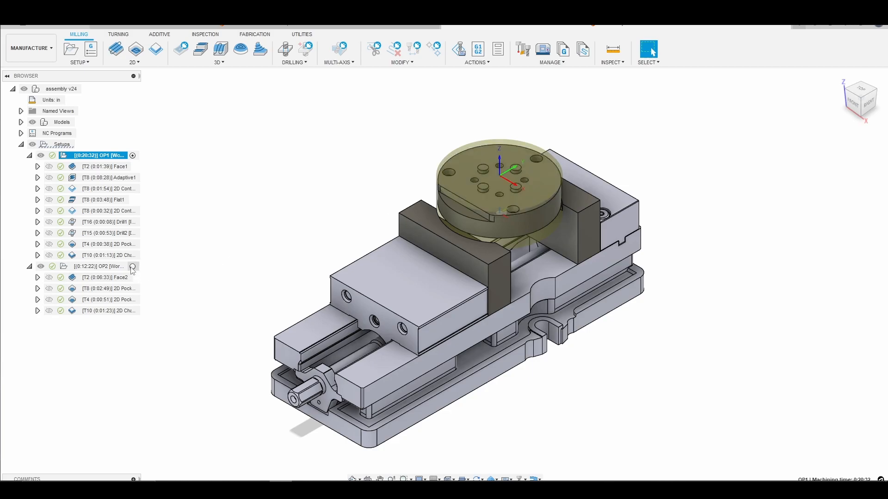
pyautogui.click(101, 267)
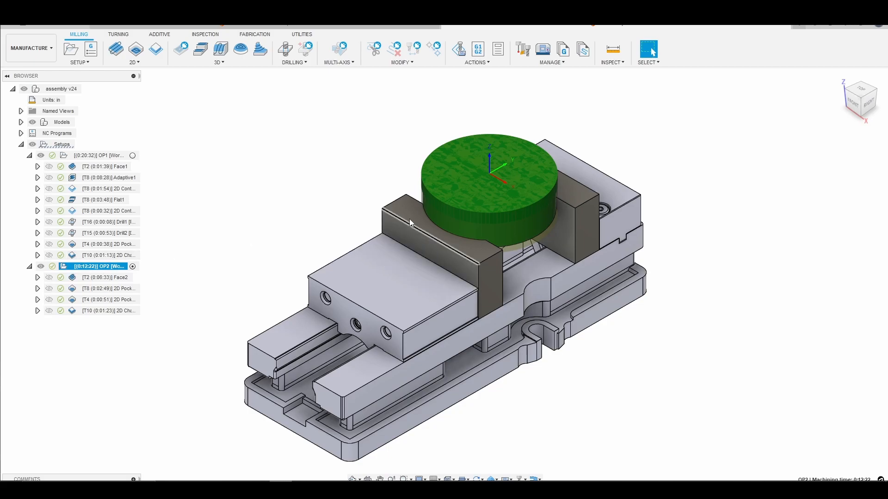
pyautogui.moveTo(422, 164)
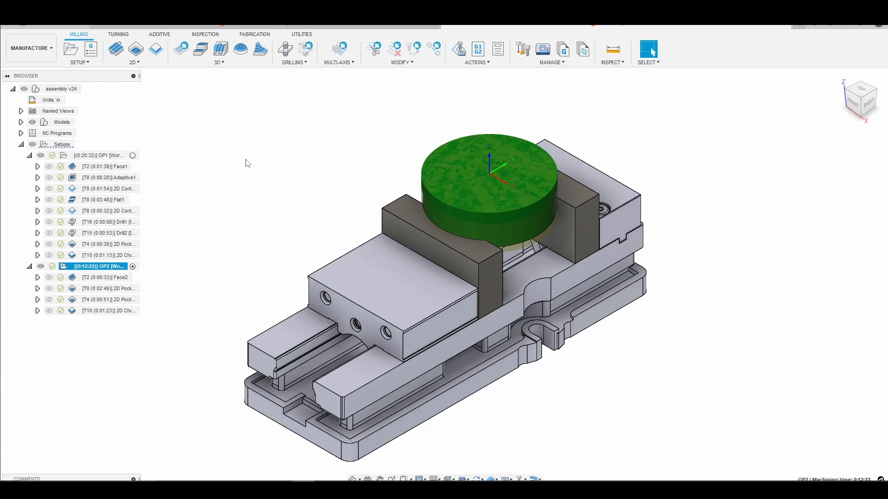
pyautogui.moveTo(243, 157)
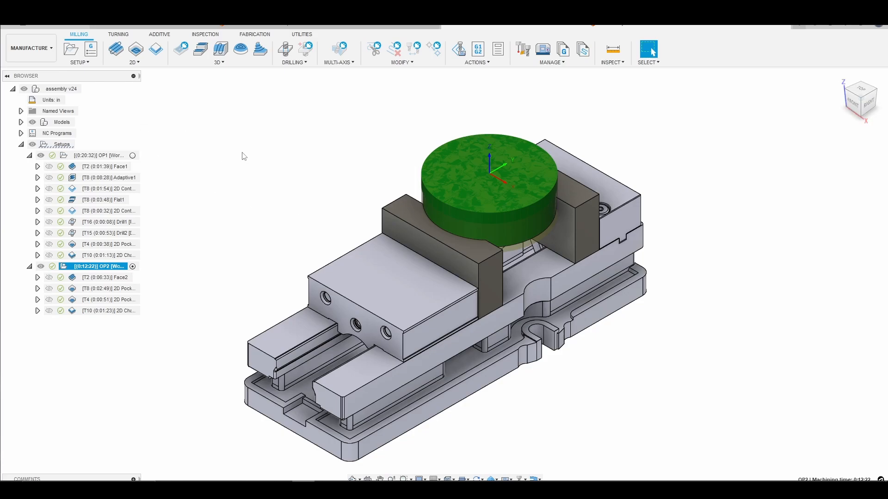